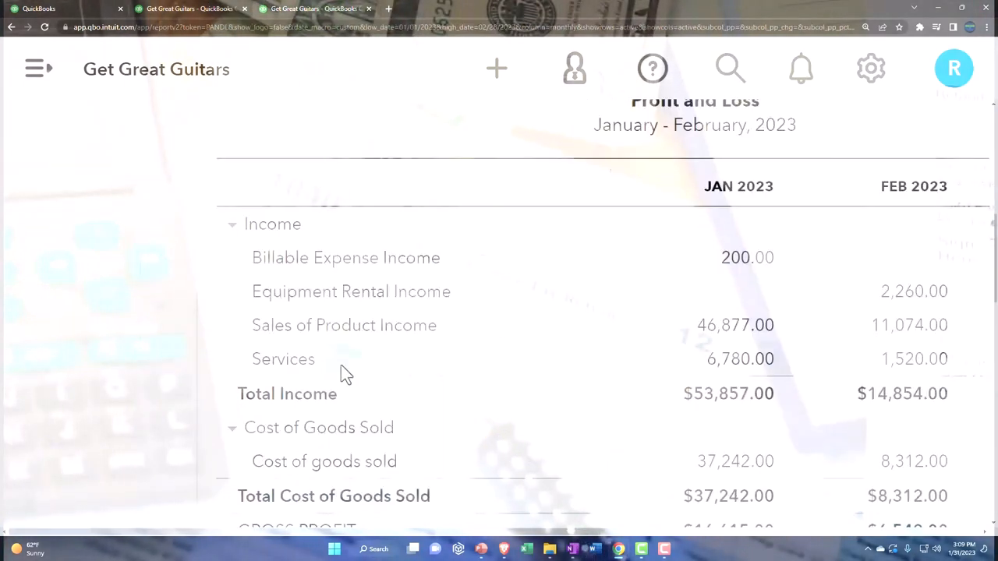
Step: Scroll the Balance Sheet to Fixed Assets and highlight the Acc Depre - Furniture & Fixtures row
scroll(down, 3)
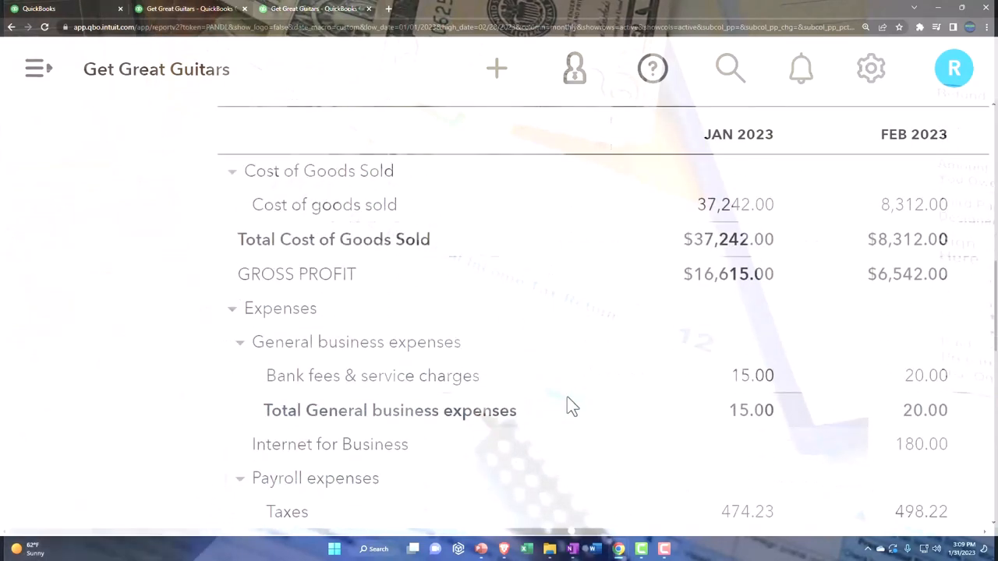
scroll(down, 3)
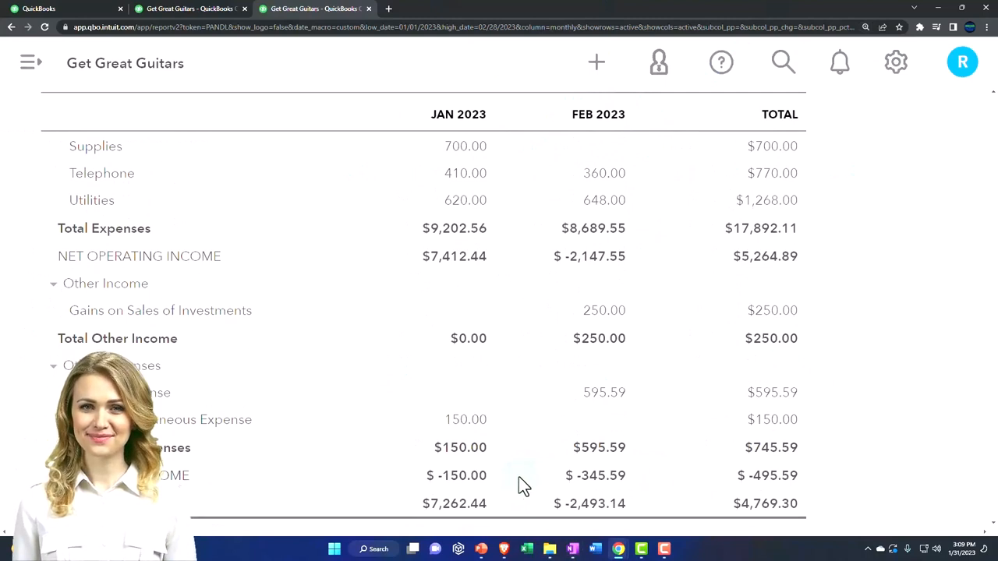
scroll(down, 3)
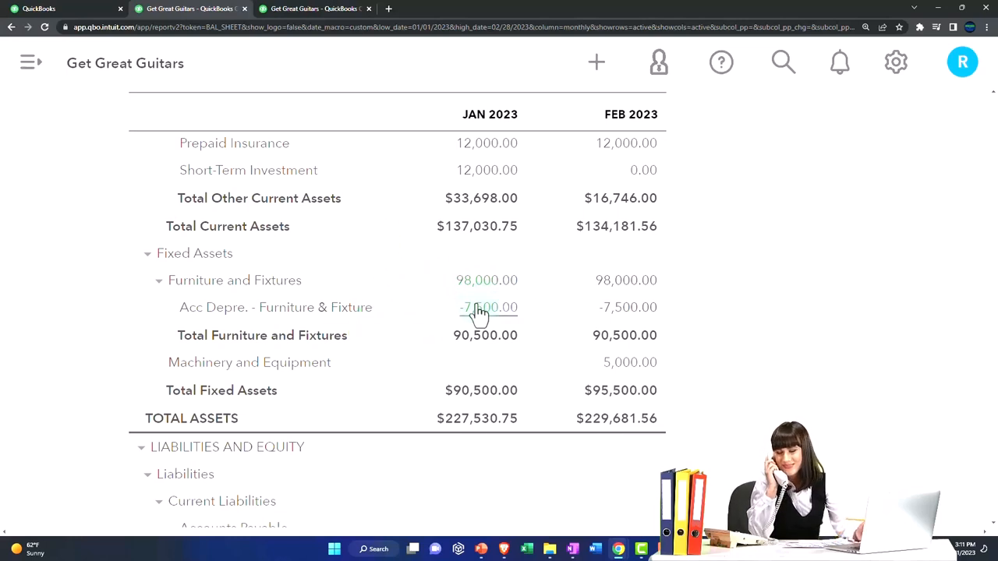
drag(273, 336, 518, 335)
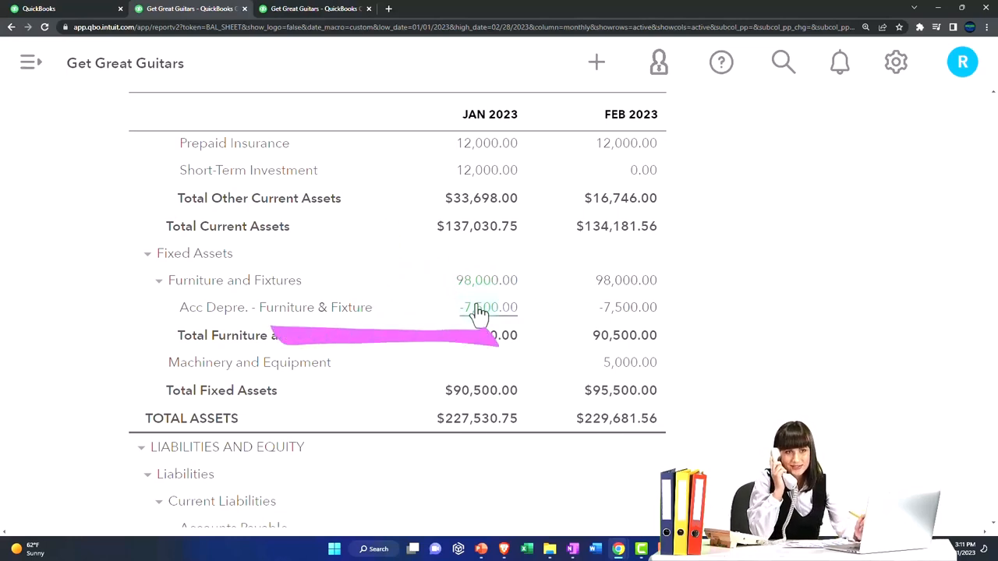